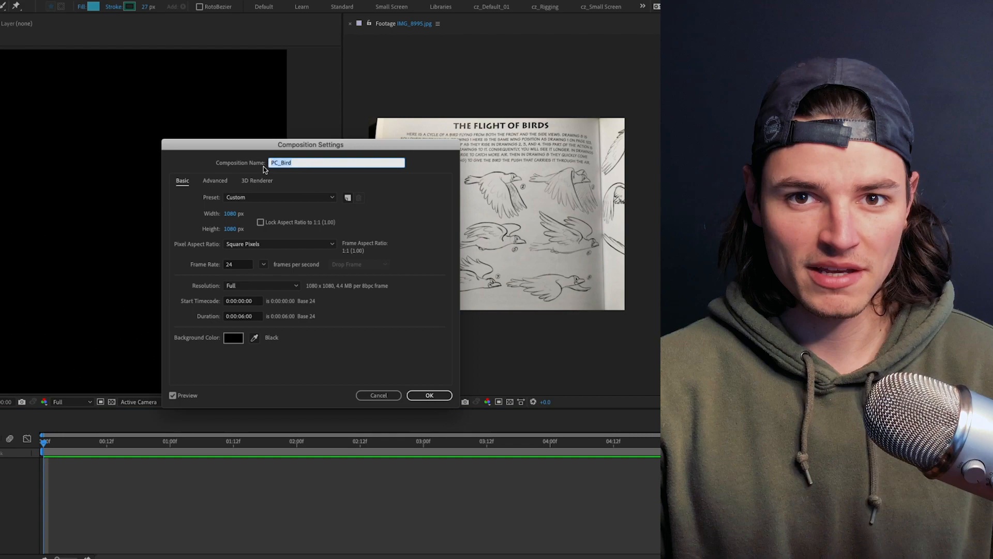
Step: Confirm the PC_Bird composition at 1080×1080, 24 fps, six seconds long
click(428, 395)
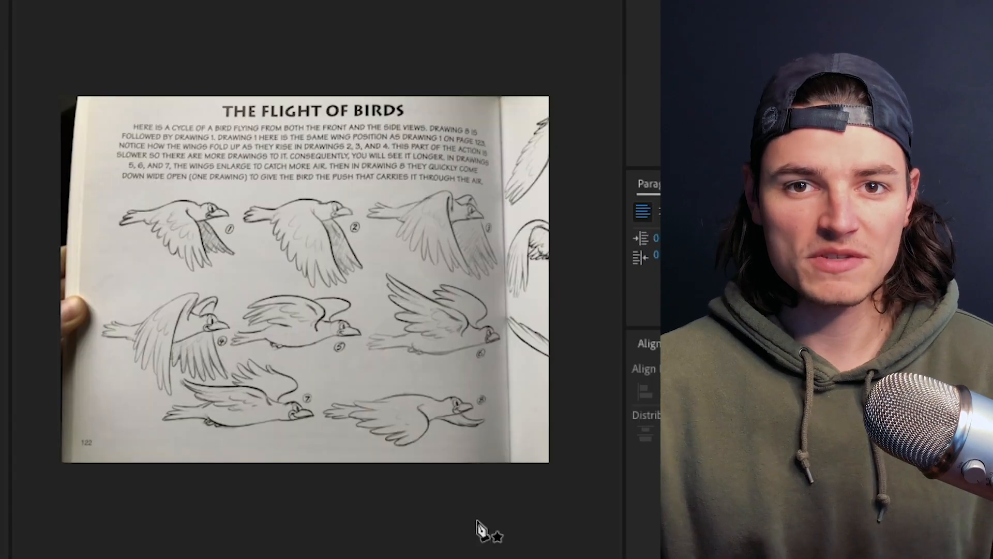
mouse_move(390, 323)
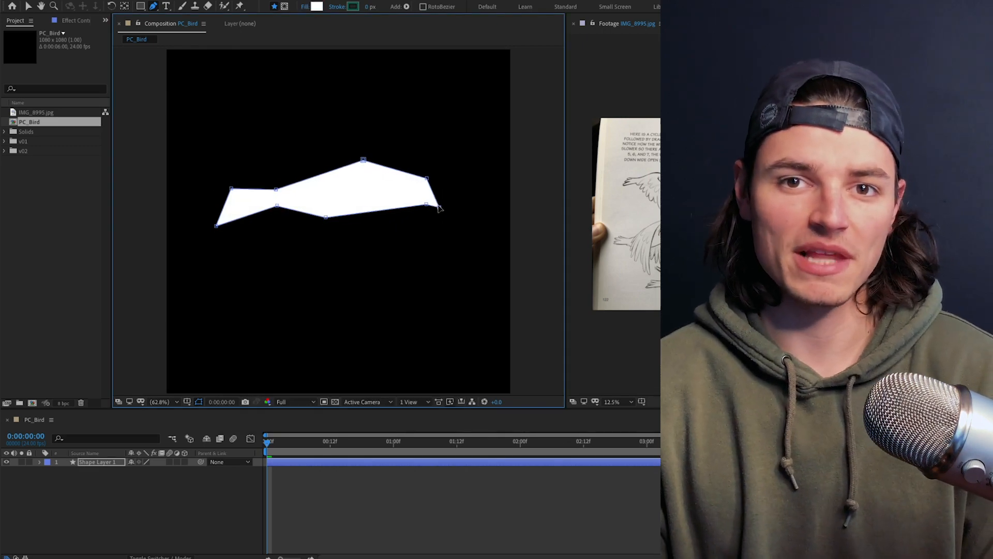
Step: Close the pen path to finish the white bird body shape
click(98, 461)
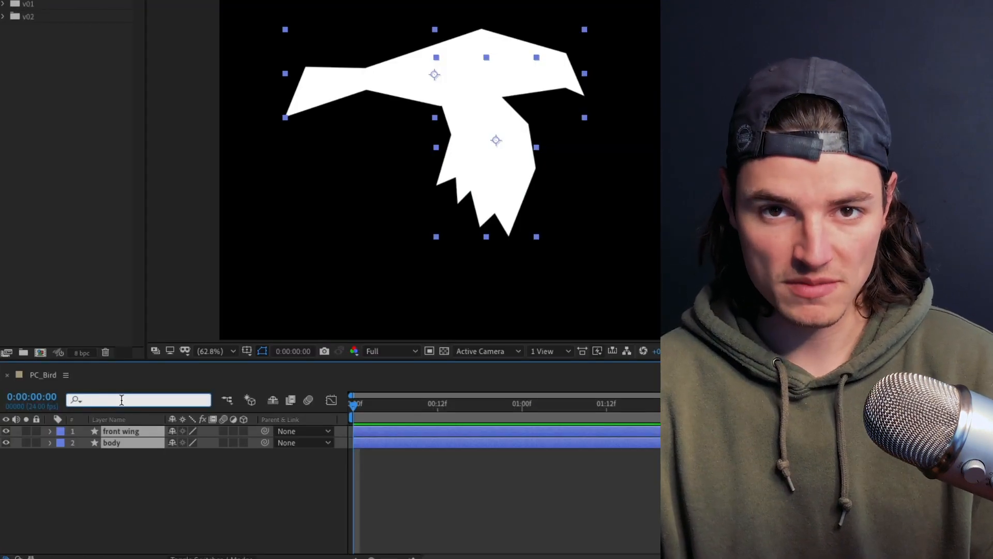
Step: Filter the timeline to path properties by searching 'path'
text(path)
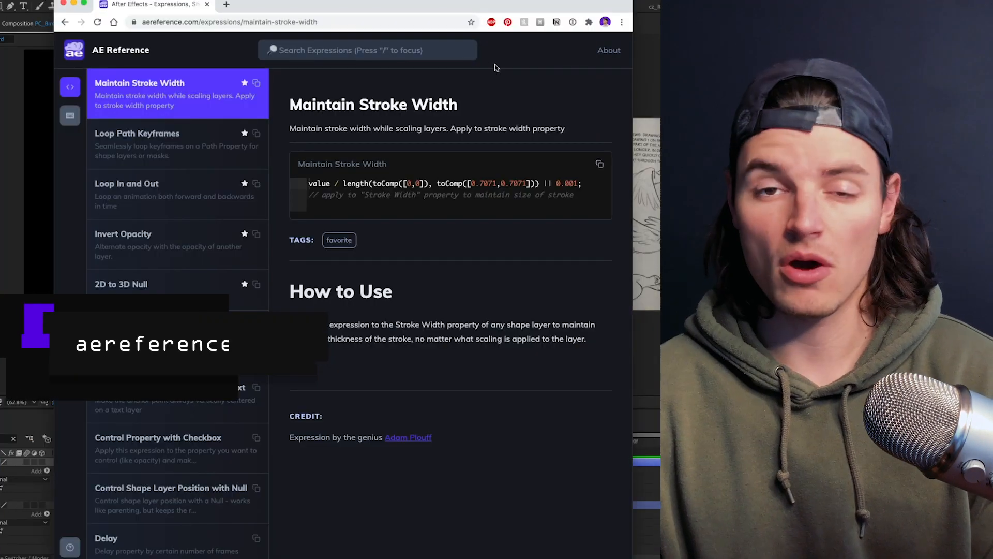
Step: Search aereference.com for 'loop p' to find Loop Path Keyframes
text(loop p)
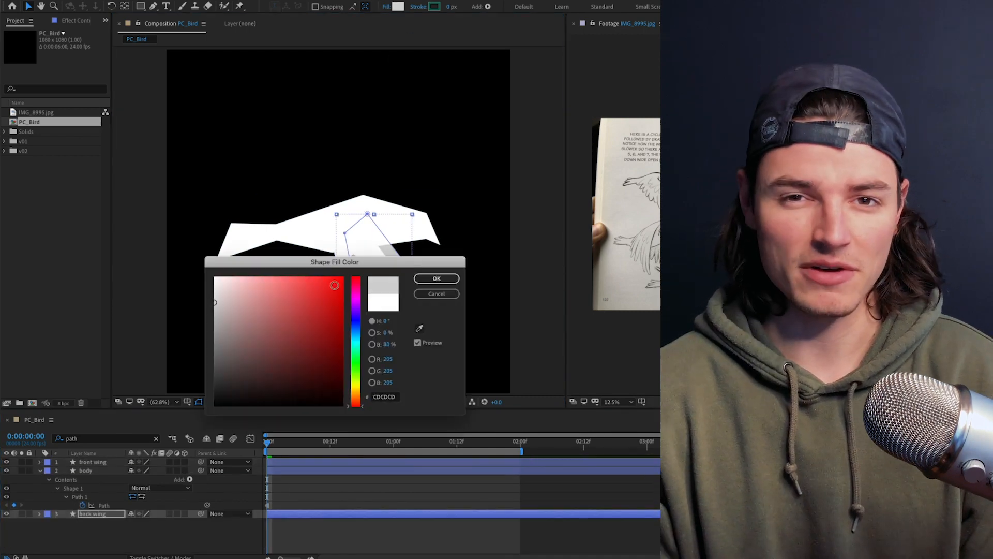
Step: Confirm the CDCDCD light grey fill for the back wing
click(437, 279)
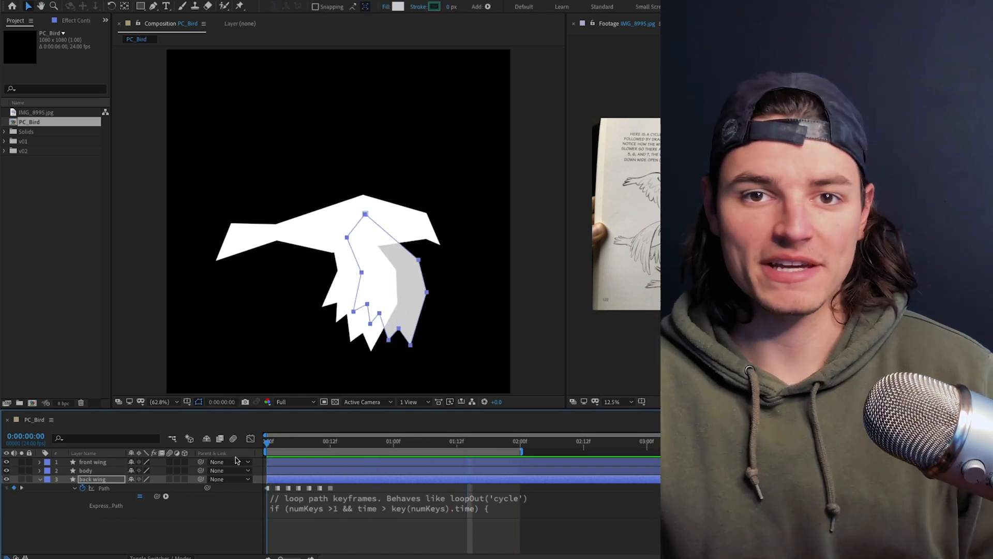
Step: Parent the front wing to body and look up Separate Dimensions in Keyboard Shortcuts
click(92, 462)
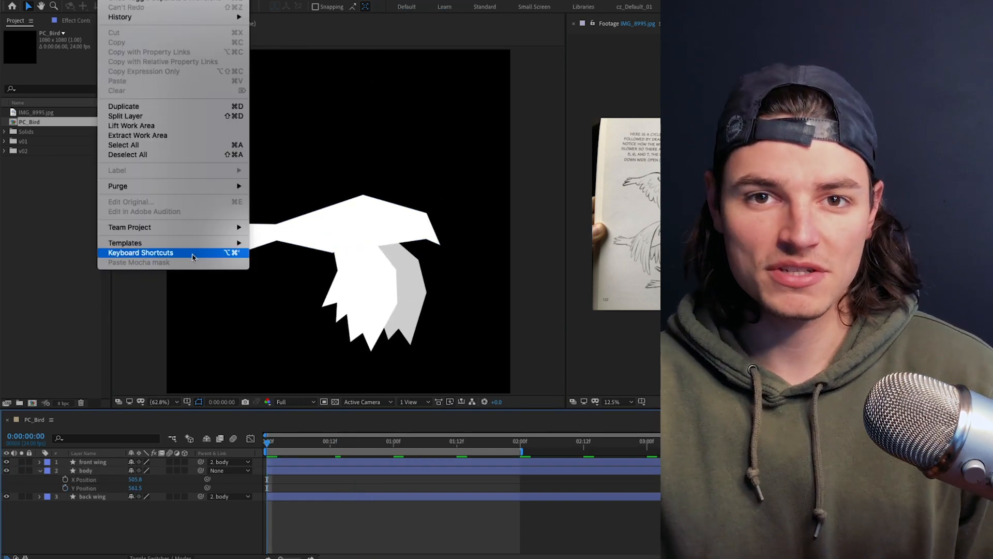
click(141, 252)
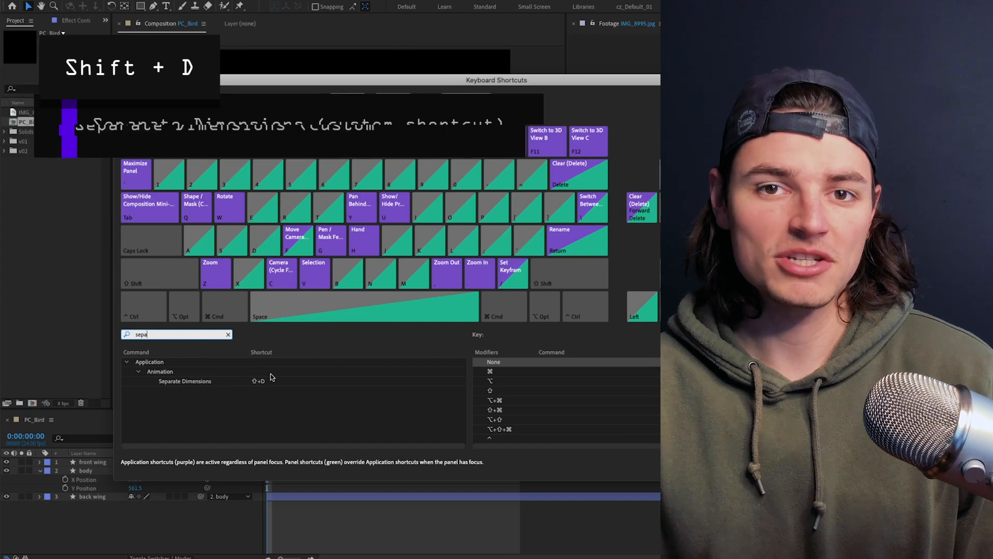
click(184, 381)
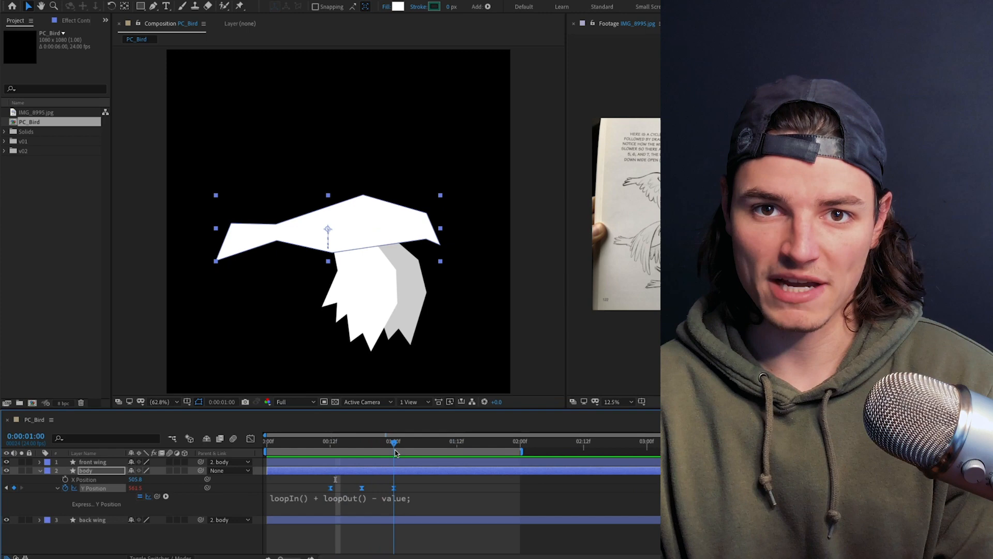
Step: Move between the one-second mark and a later time to check the Y bob loop
click(309, 441)
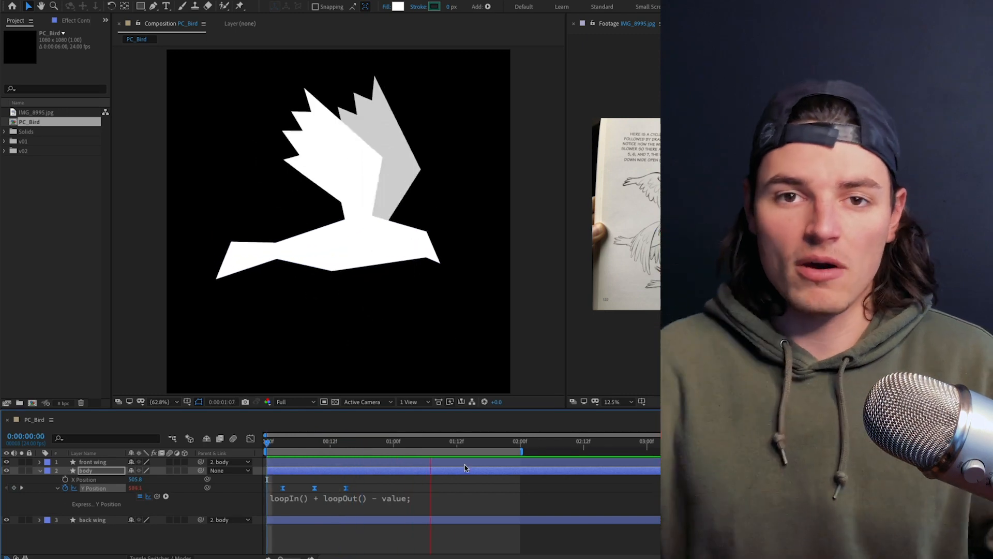
click(431, 440)
text(path)
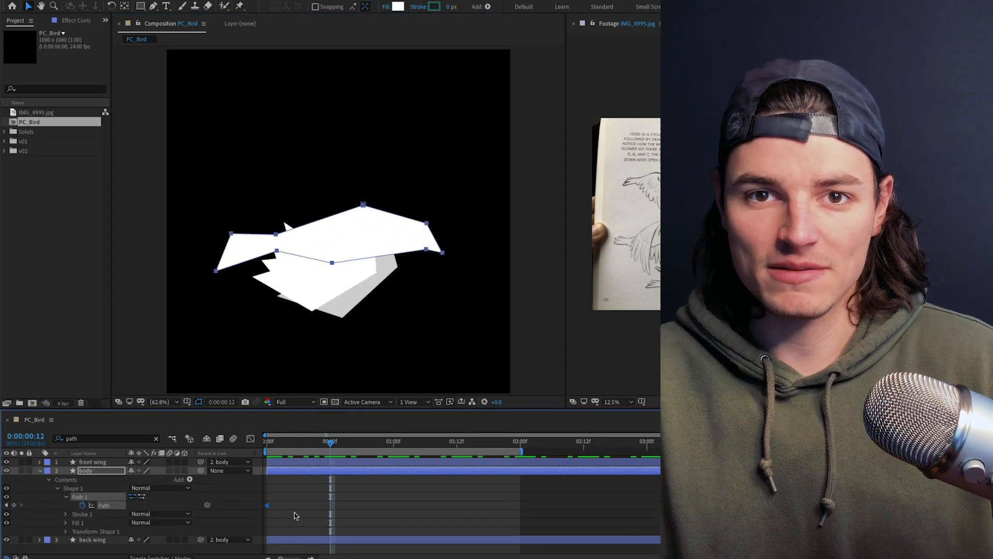
Step: Scrub the timeline to frame 12 to set body path keyframes
drag(329, 442, 298, 441)
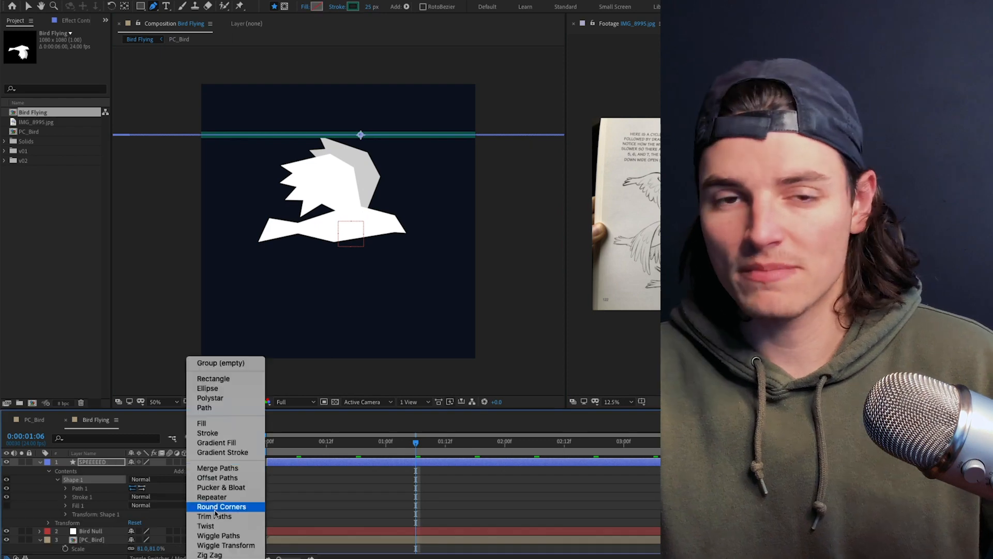
Step: Add Trim Paths to the horizontal speed line shape layer
click(214, 516)
text(start)
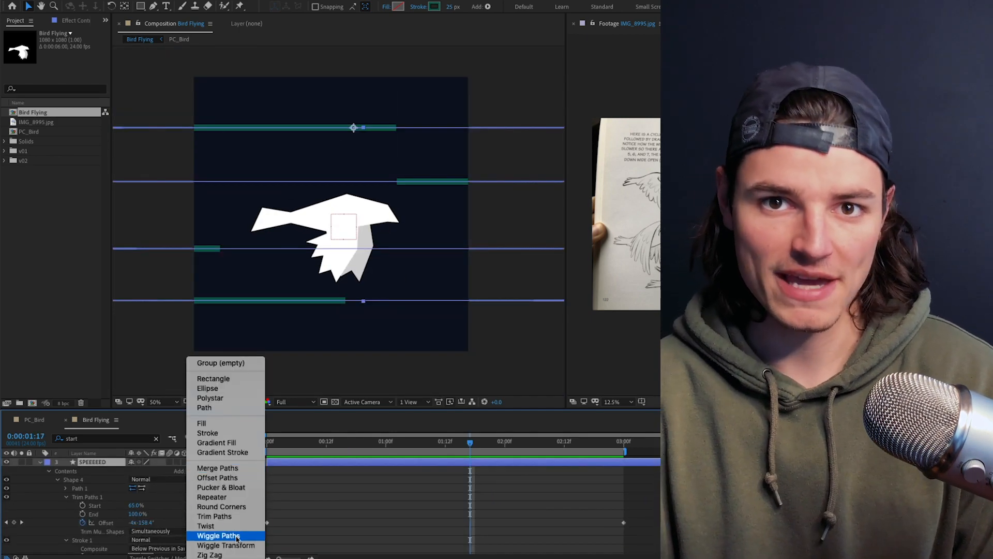
Step: Add Wiggle Paths to the trimmed speed lines
click(219, 535)
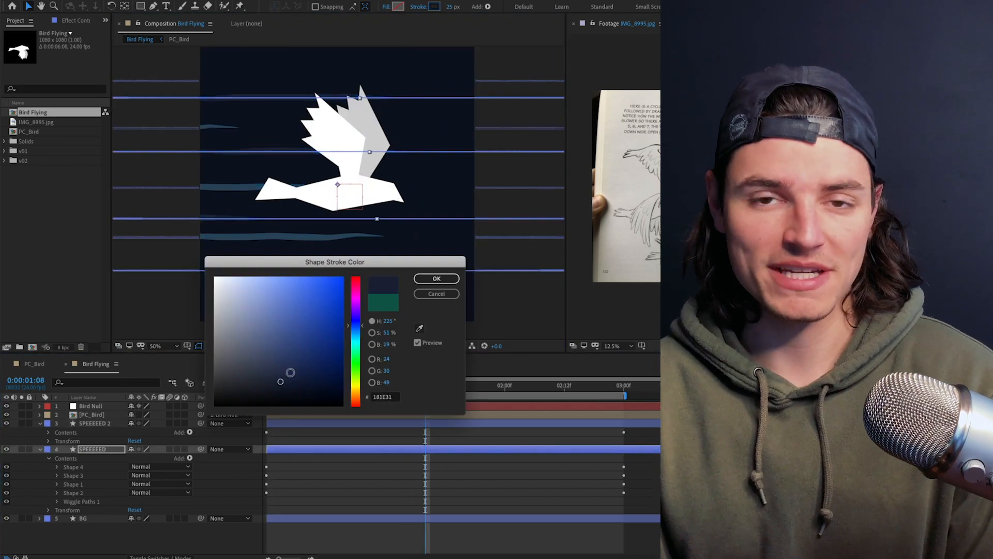
Step: Confirm the dark blue 181E31 stroke colour for the duplicated speed line layer
click(436, 279)
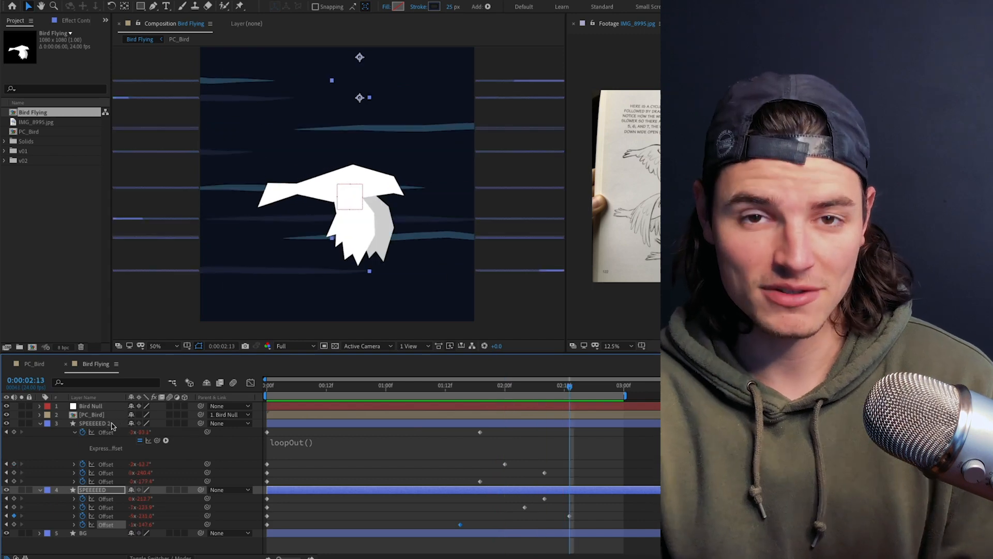
Step: Add a new camera layer to the Bird Flying composition from the timeline context menu
right_click(95, 453)
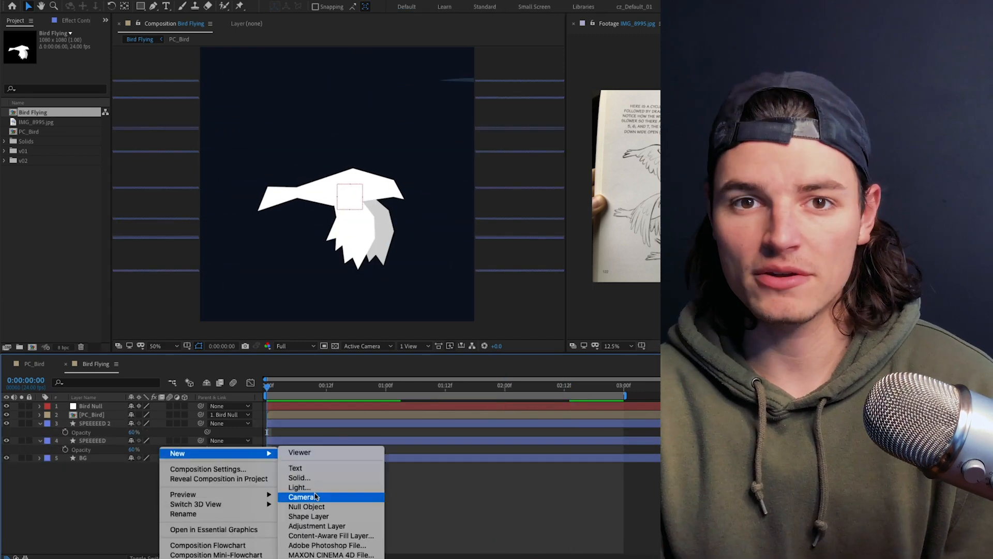
click(302, 497)
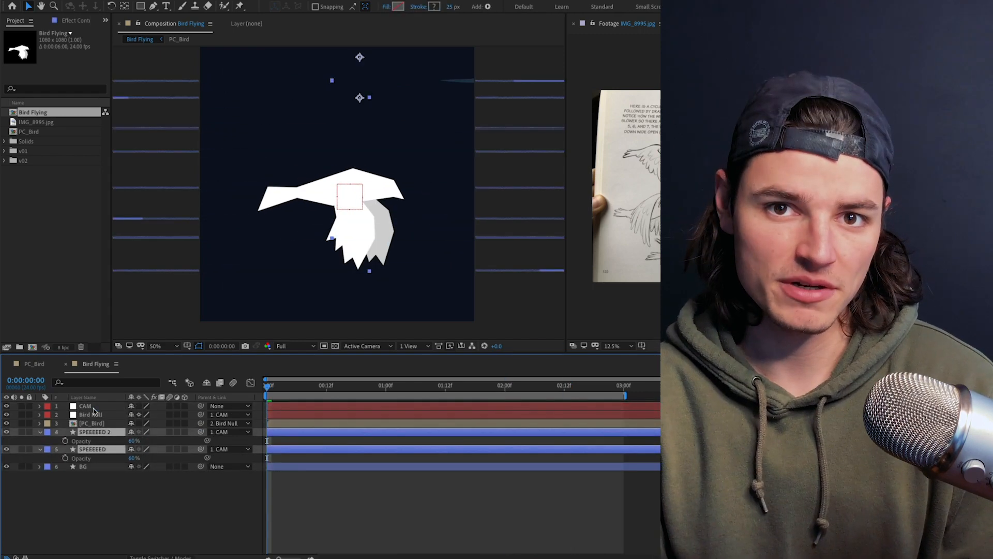